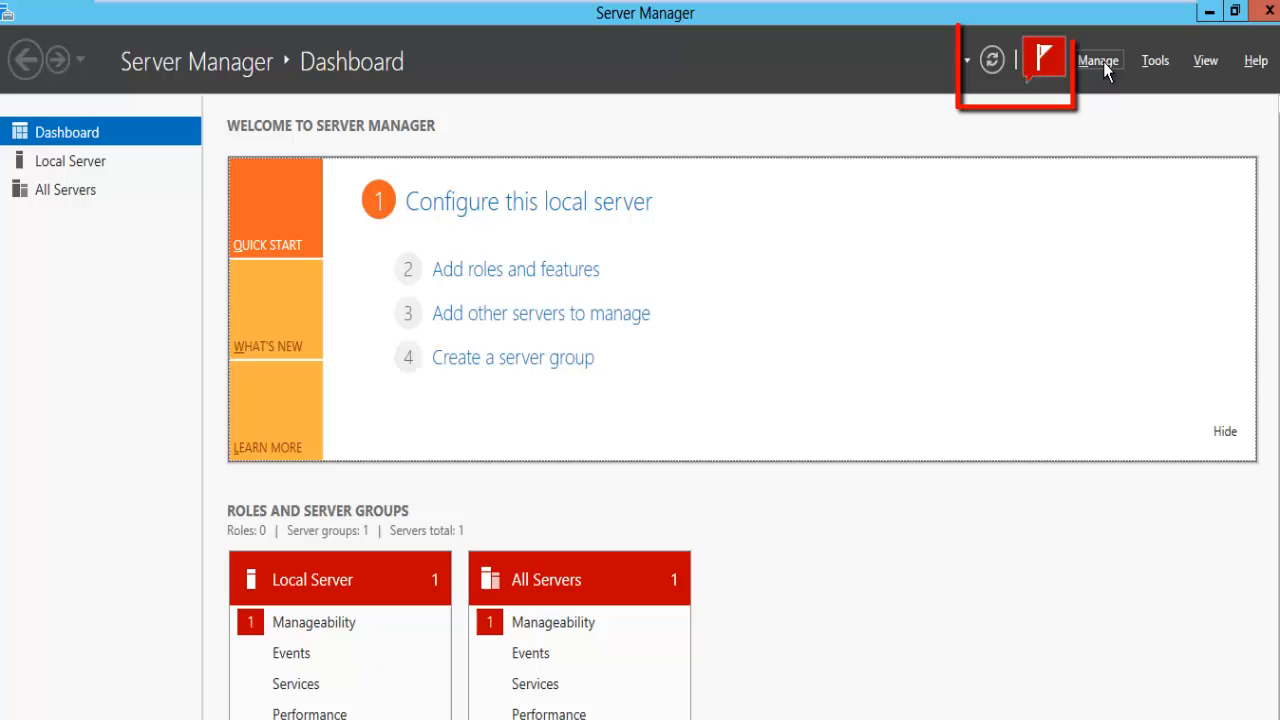
# Try Add Roles and Features and acknowledge the data-collection warning that blocks it
pyautogui.click(1040, 58)
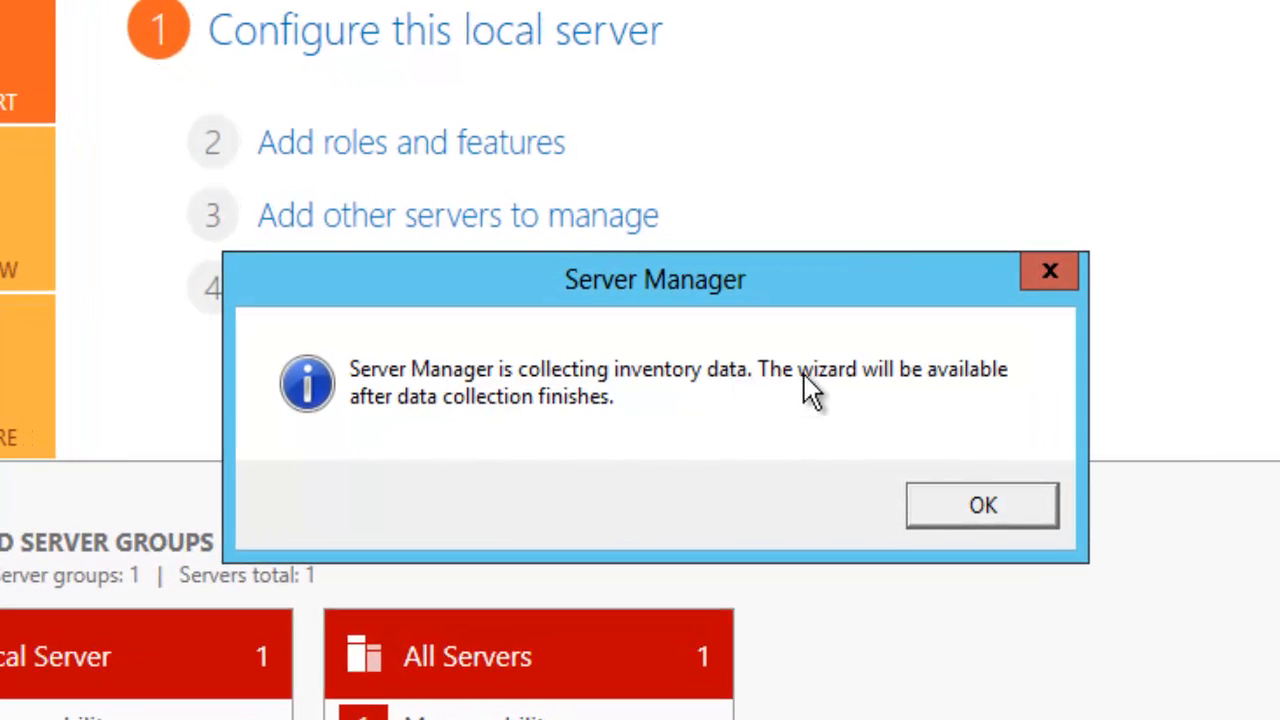
pyautogui.moveTo(480, 438)
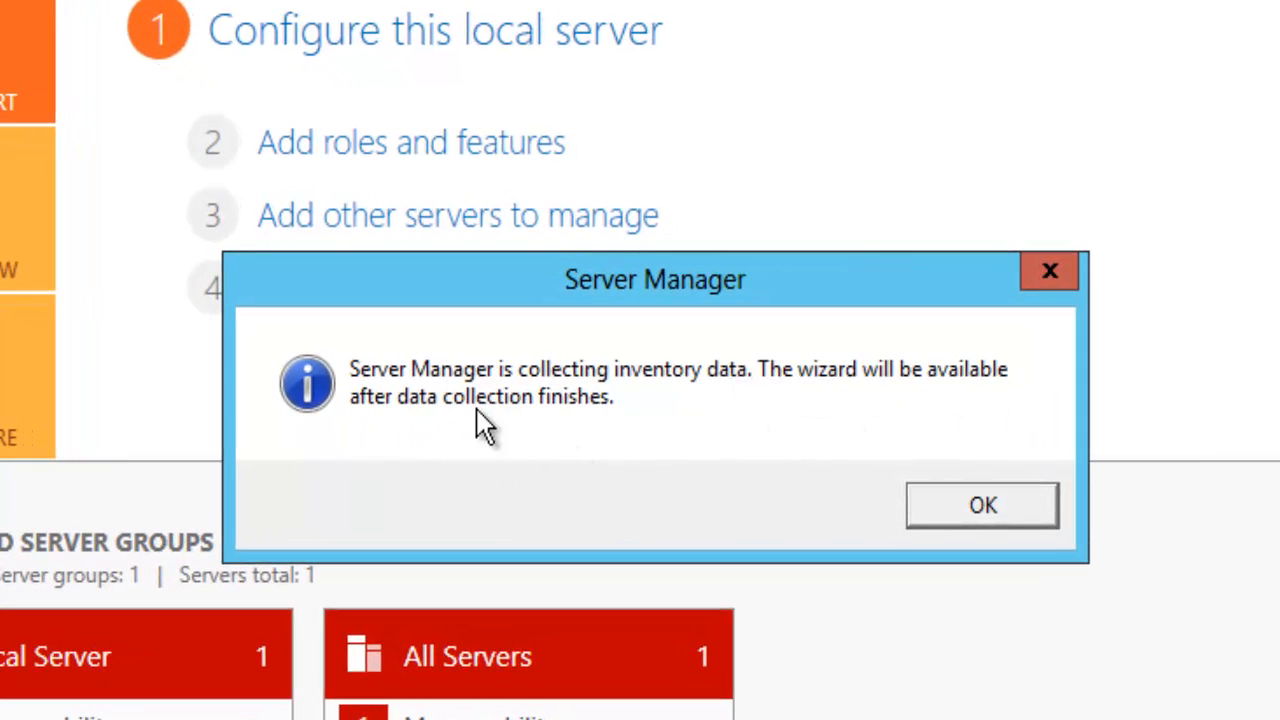
pyautogui.click(1104, 60)
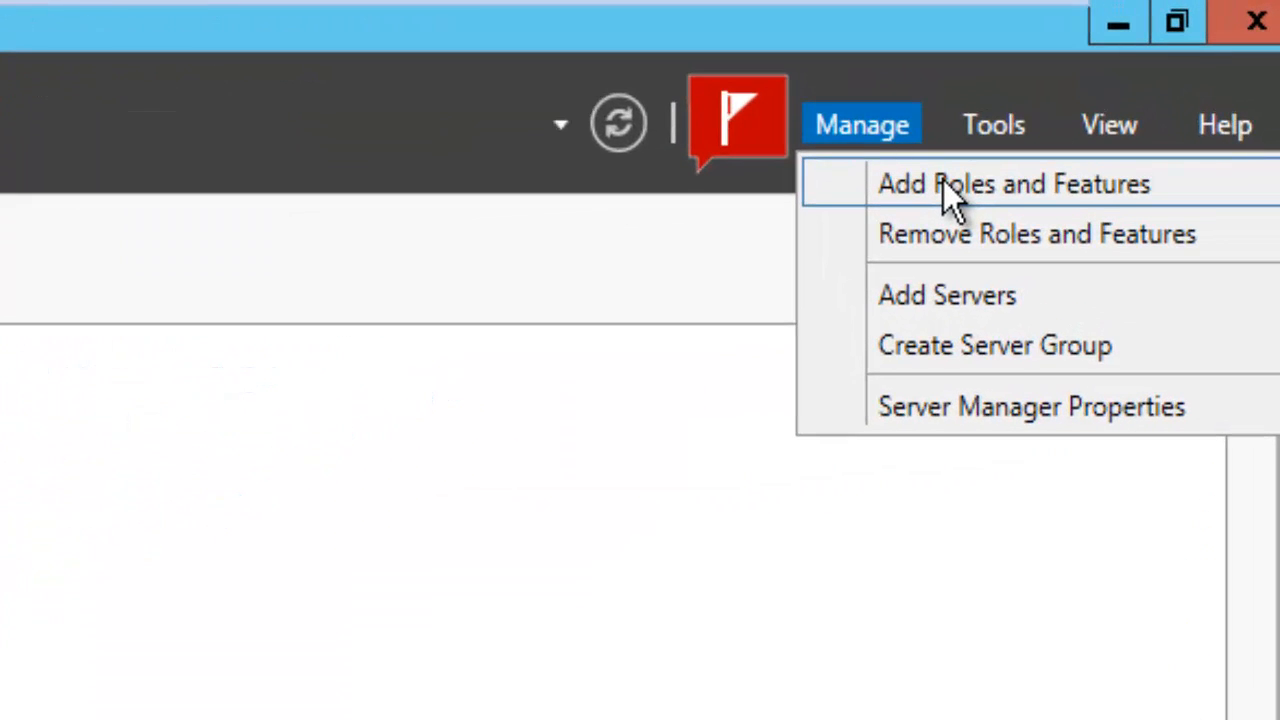
pyautogui.click(1014, 184)
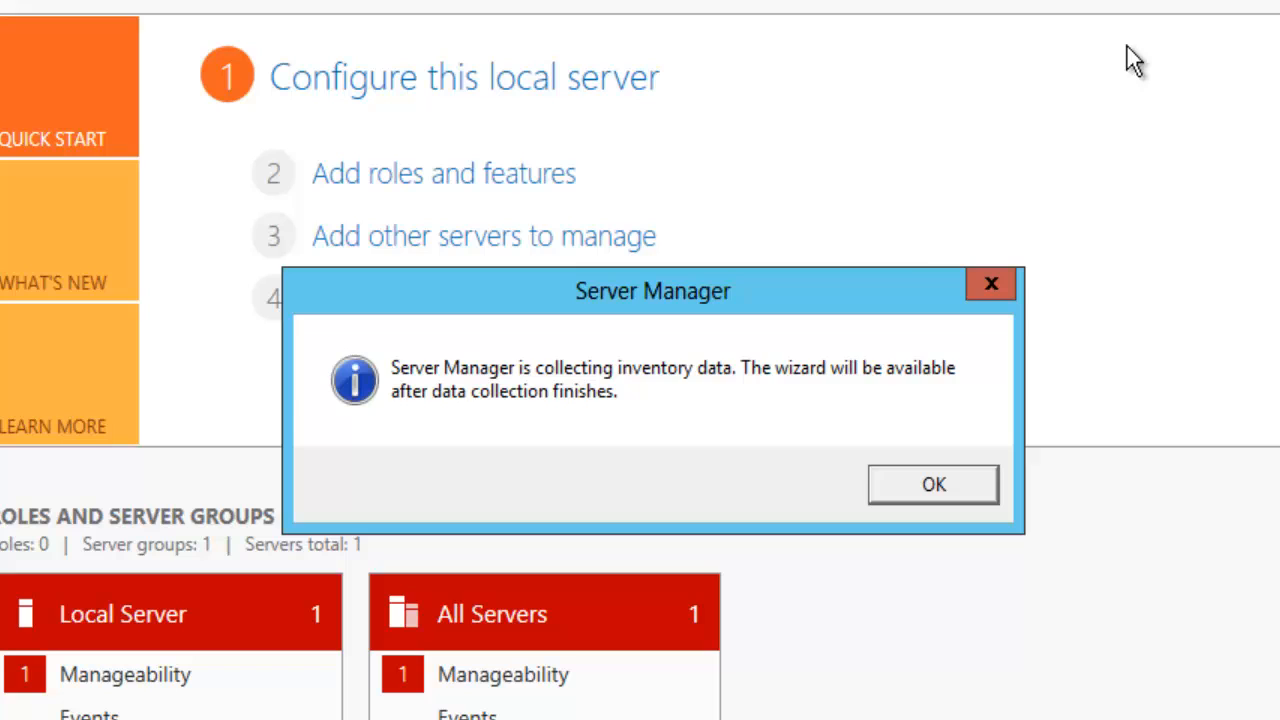
pyautogui.moveTo(562, 384)
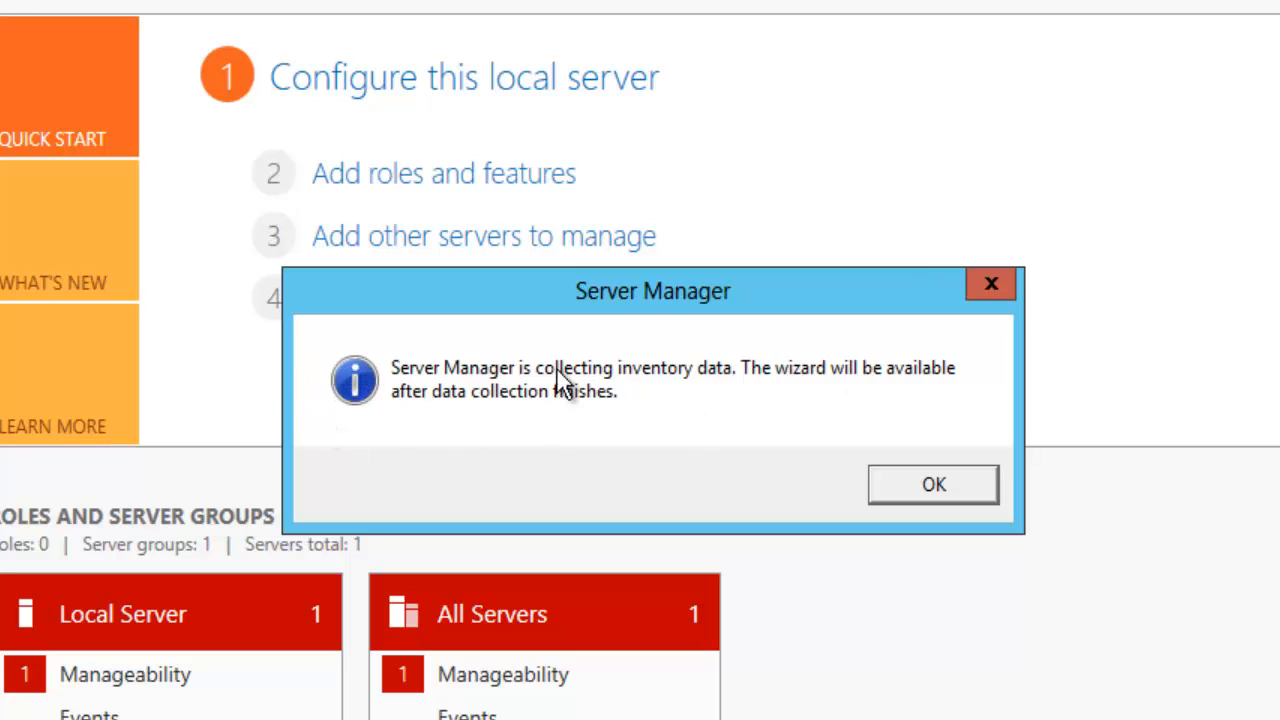
pyautogui.moveTo(622, 394)
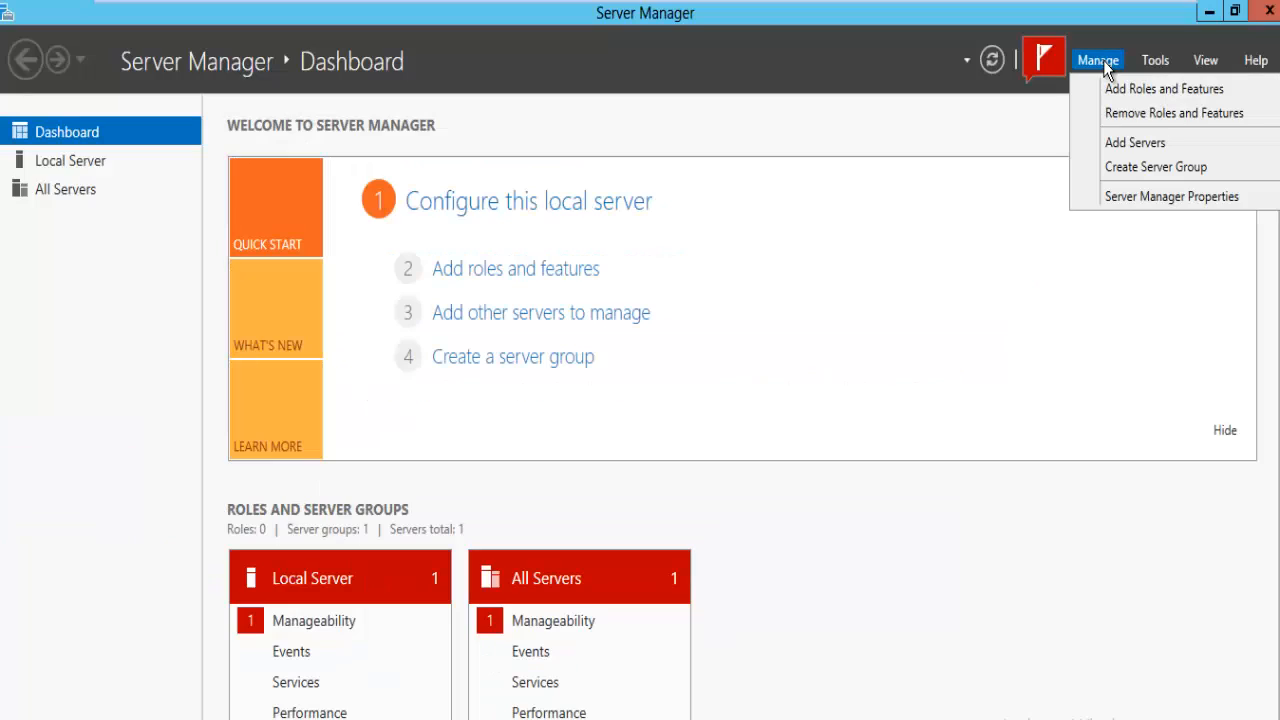
pyautogui.moveTo(1164, 88)
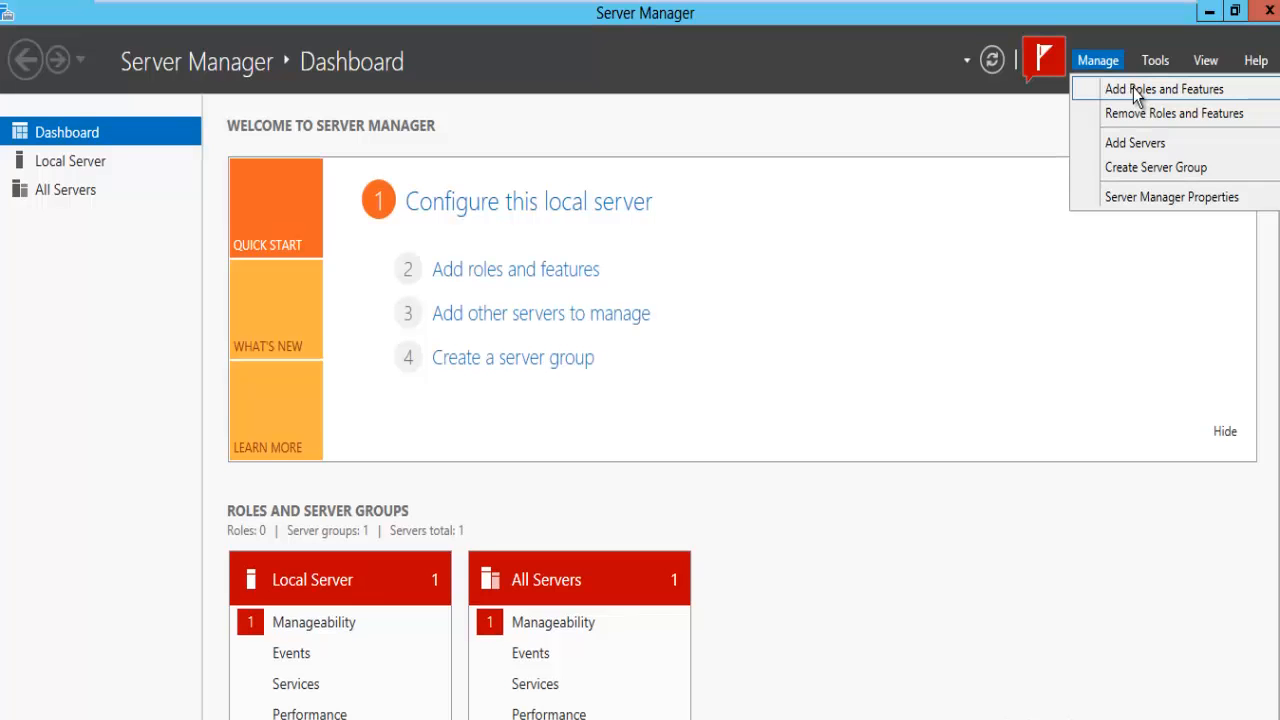
# Retry Add Roles and Features and dismiss the data-collection warning again
pyautogui.click(1164, 88)
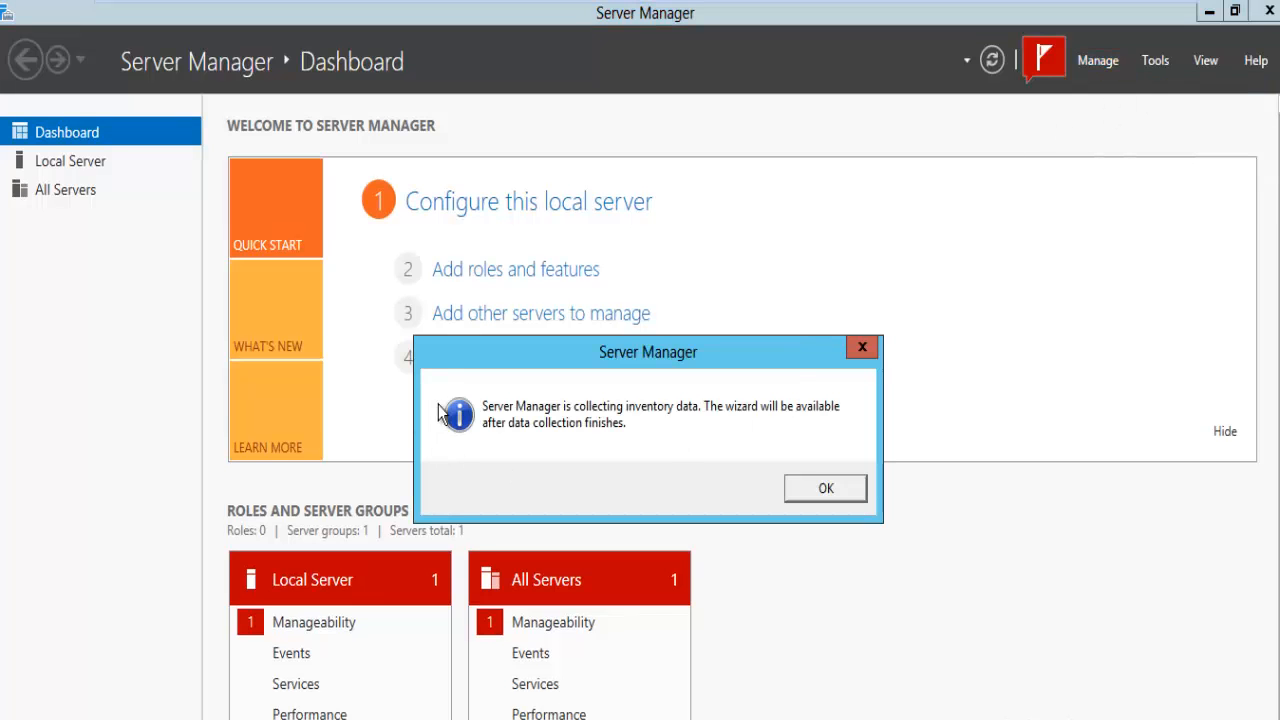
pyautogui.click(826, 488)
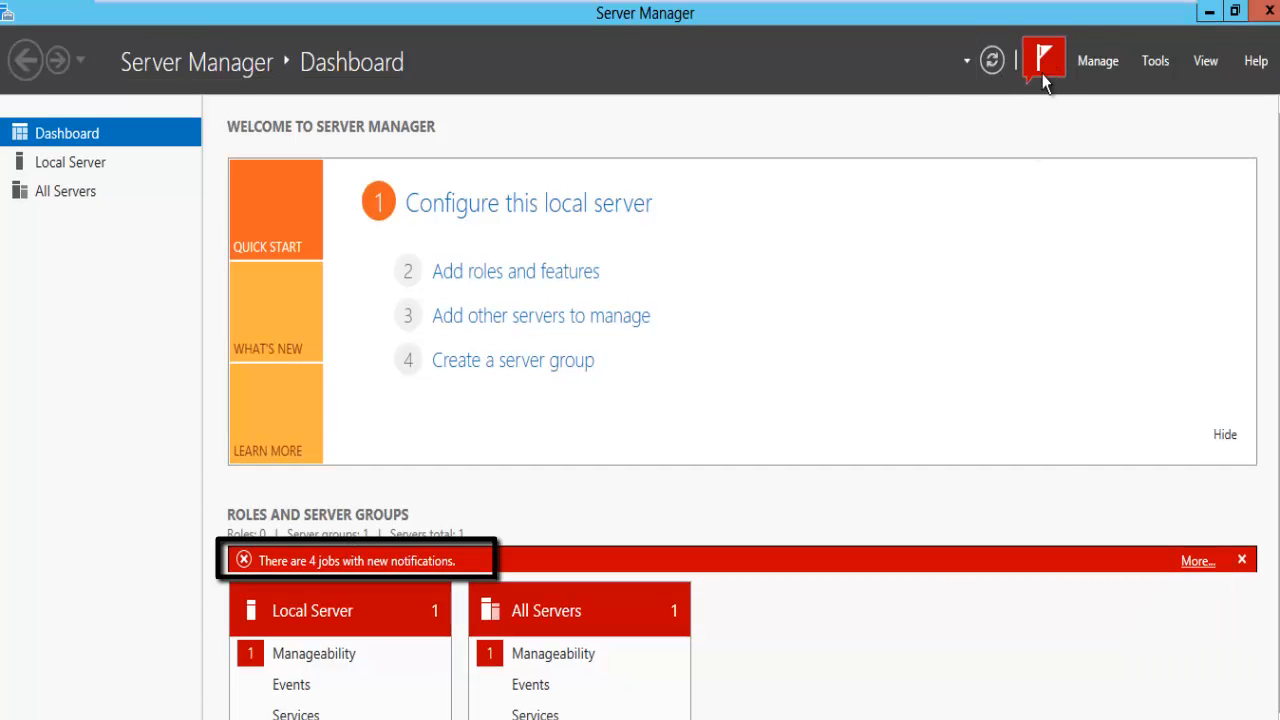
# Review the failed refresh job notifications and clear them from the flag flyout
pyautogui.click(1040, 62)
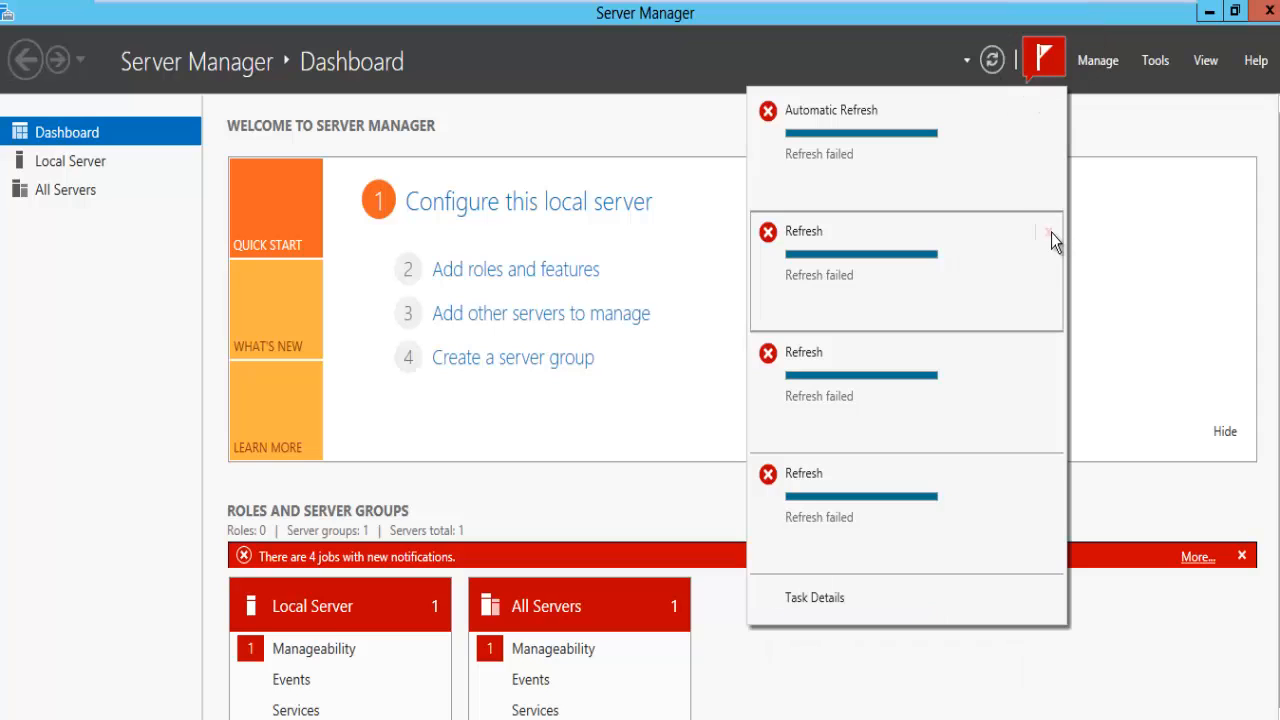
pyautogui.click(1048, 232)
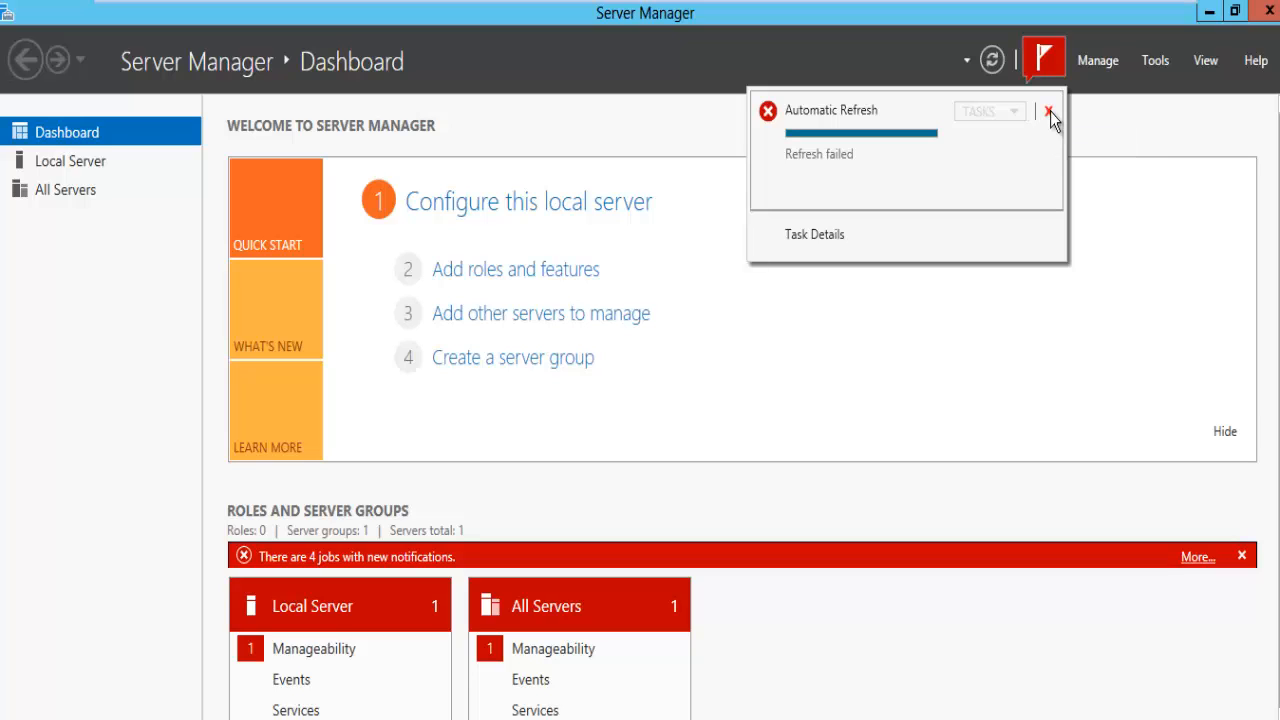
pyautogui.click(1048, 112)
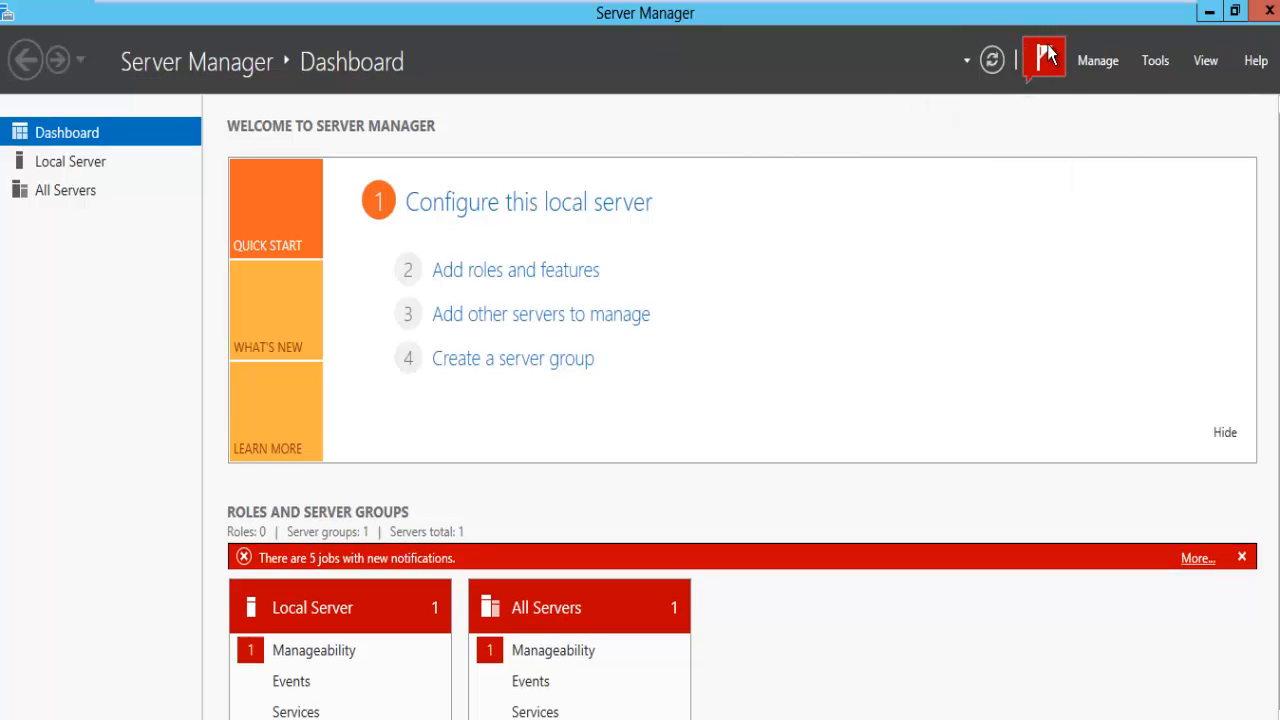
pyautogui.click(1044, 60)
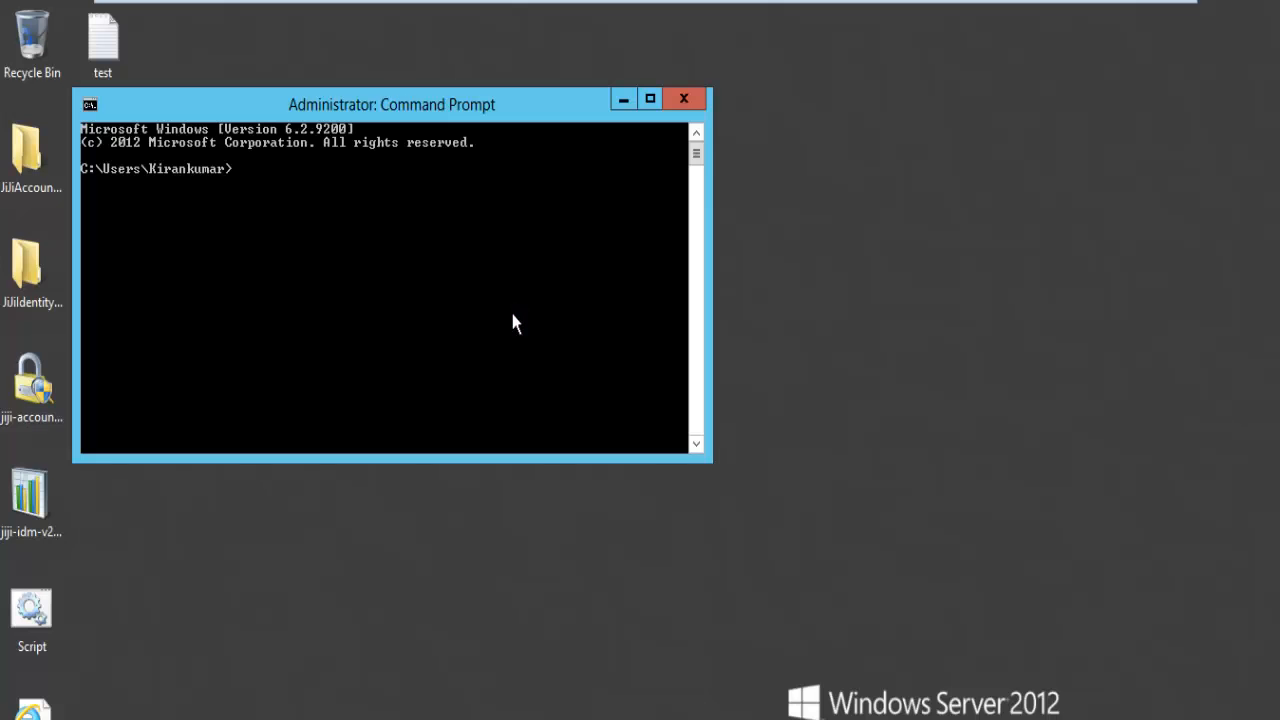
pyautogui.moveTo(416, 120)
pyautogui.write('cd\\')
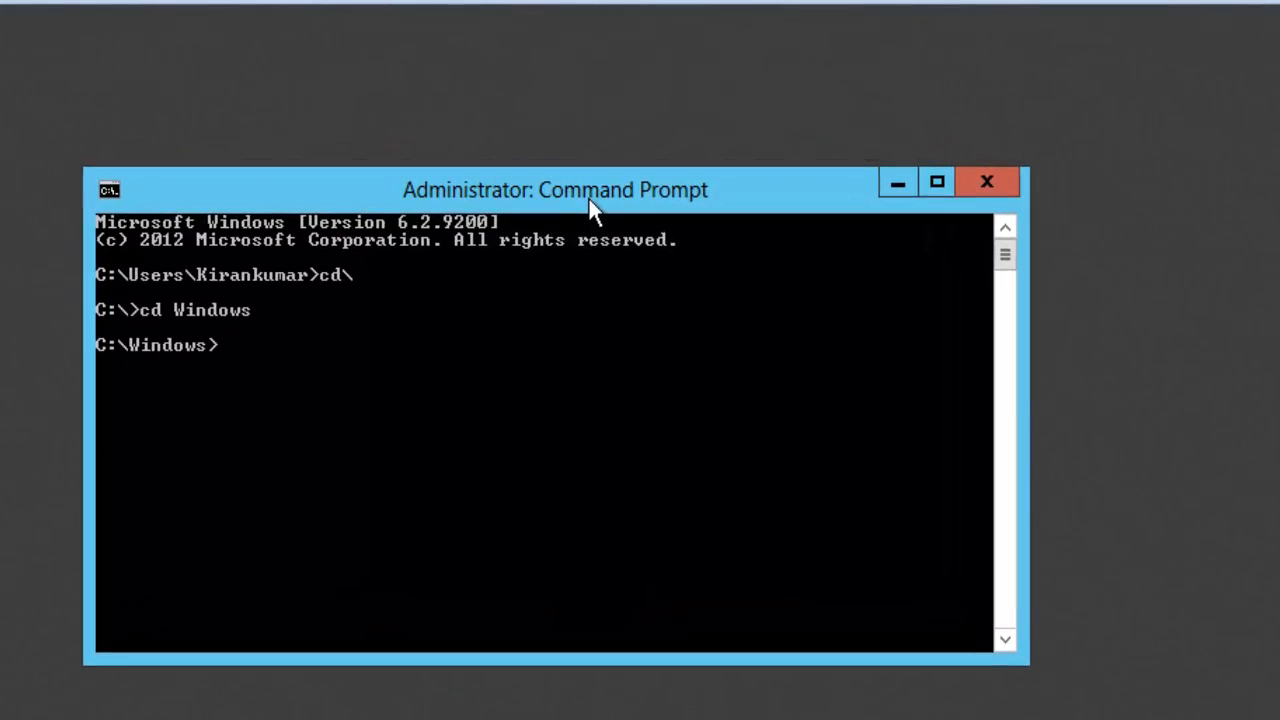
# Change into System32 and list all MOF files recursively with dir /a /S *.MOF (438 files)
pyautogui.write('cd system32')
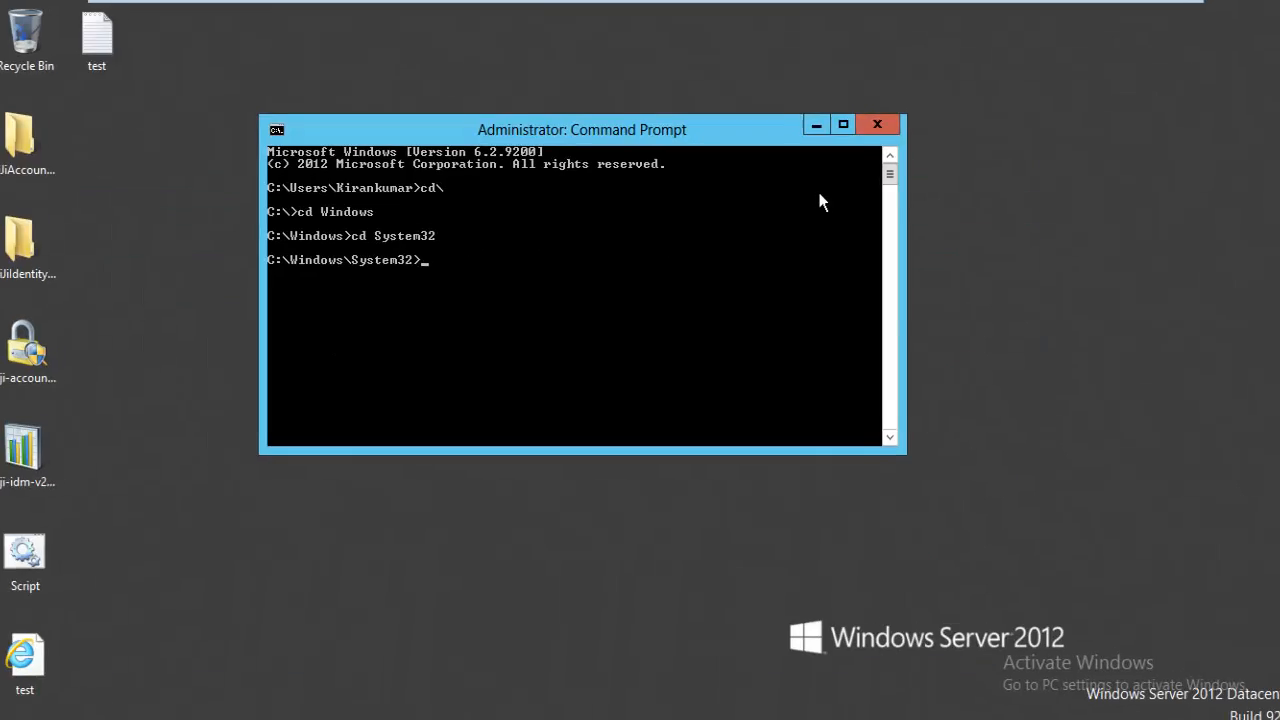
pyautogui.write('dir /a /S')
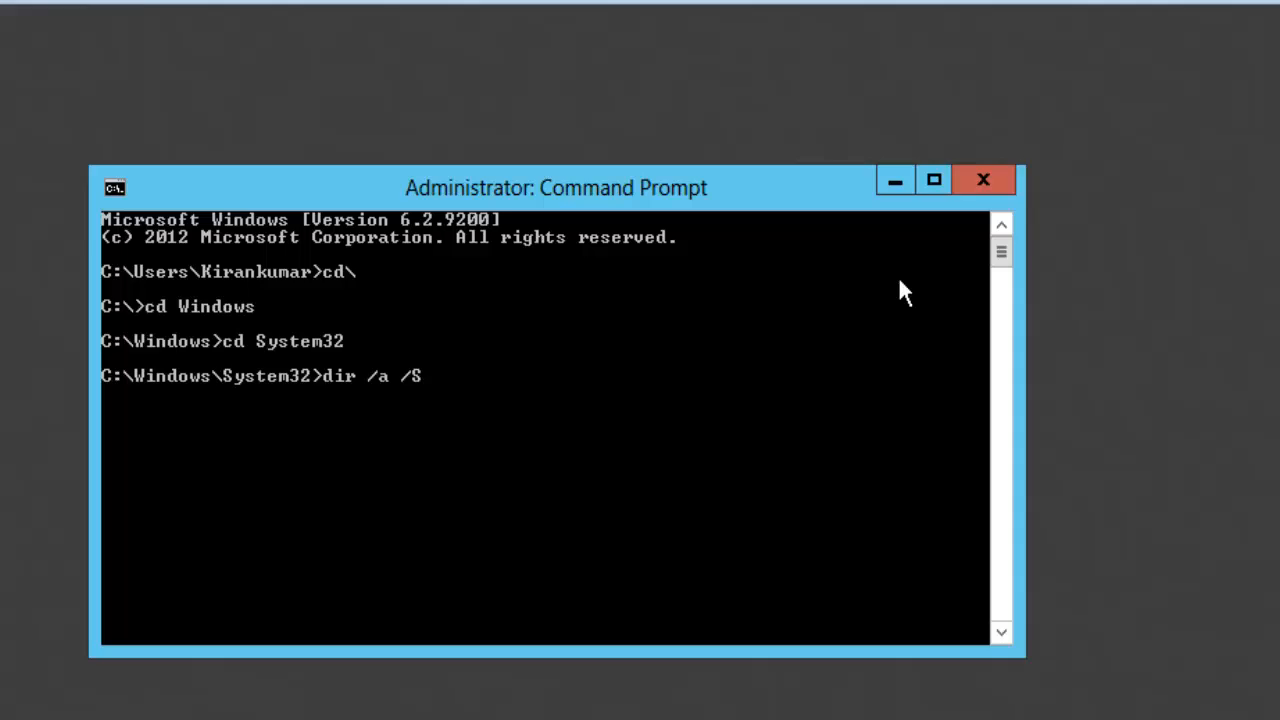
pyautogui.write('*.MOF')
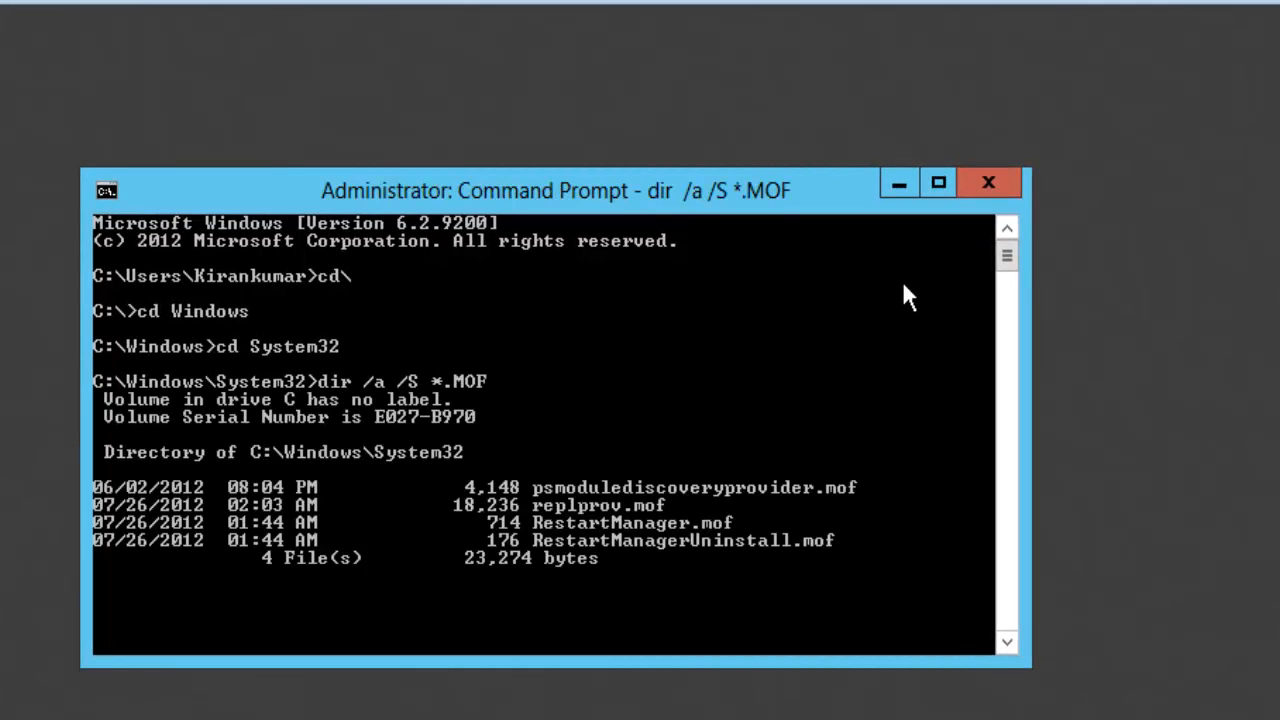
pyautogui.scroll(-3)
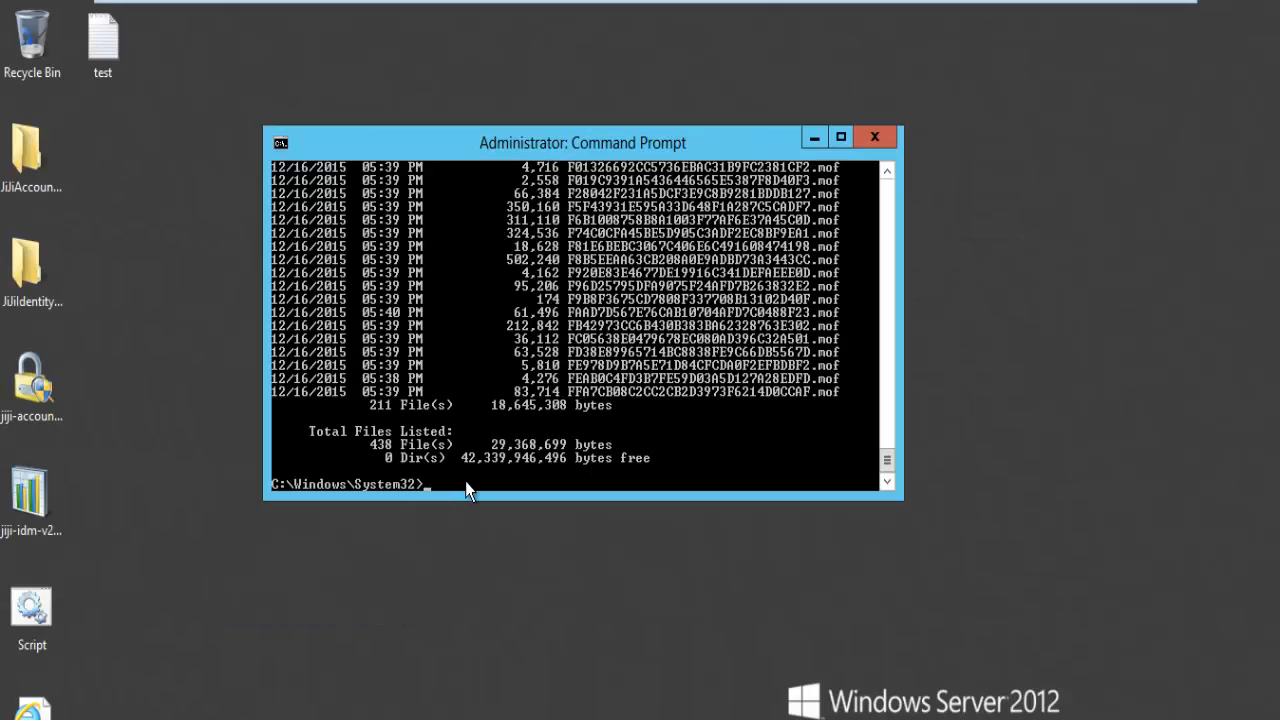
# Change directory into System32\wbem and then its AutoRecover subfolder
pyautogui.write('cd')
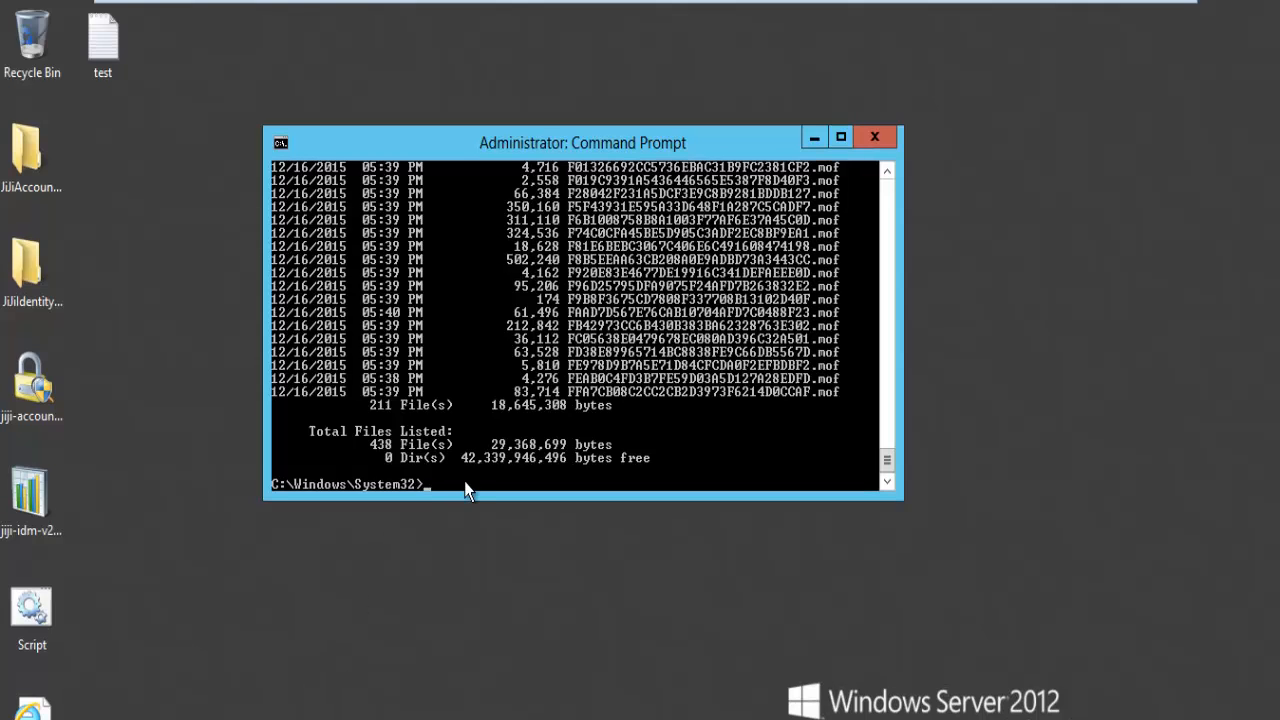
pyautogui.write('cd')
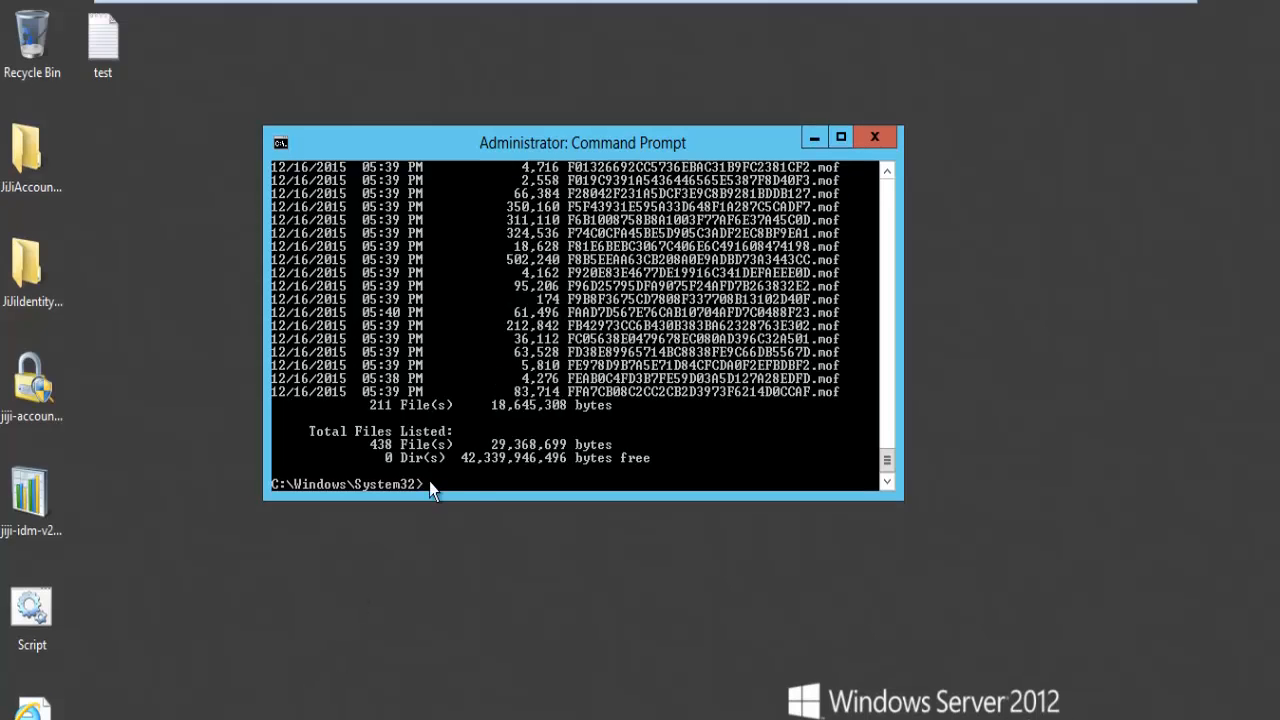
pyautogui.write('cd we')
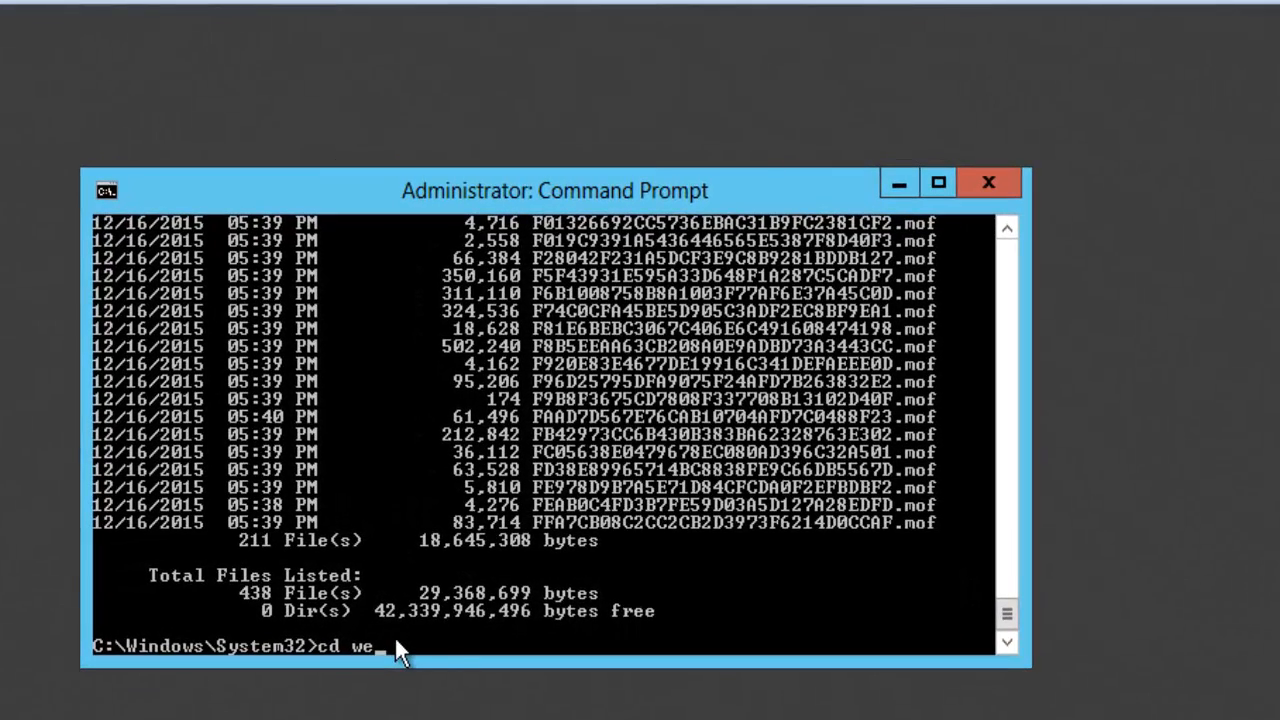
pyautogui.write('bem')
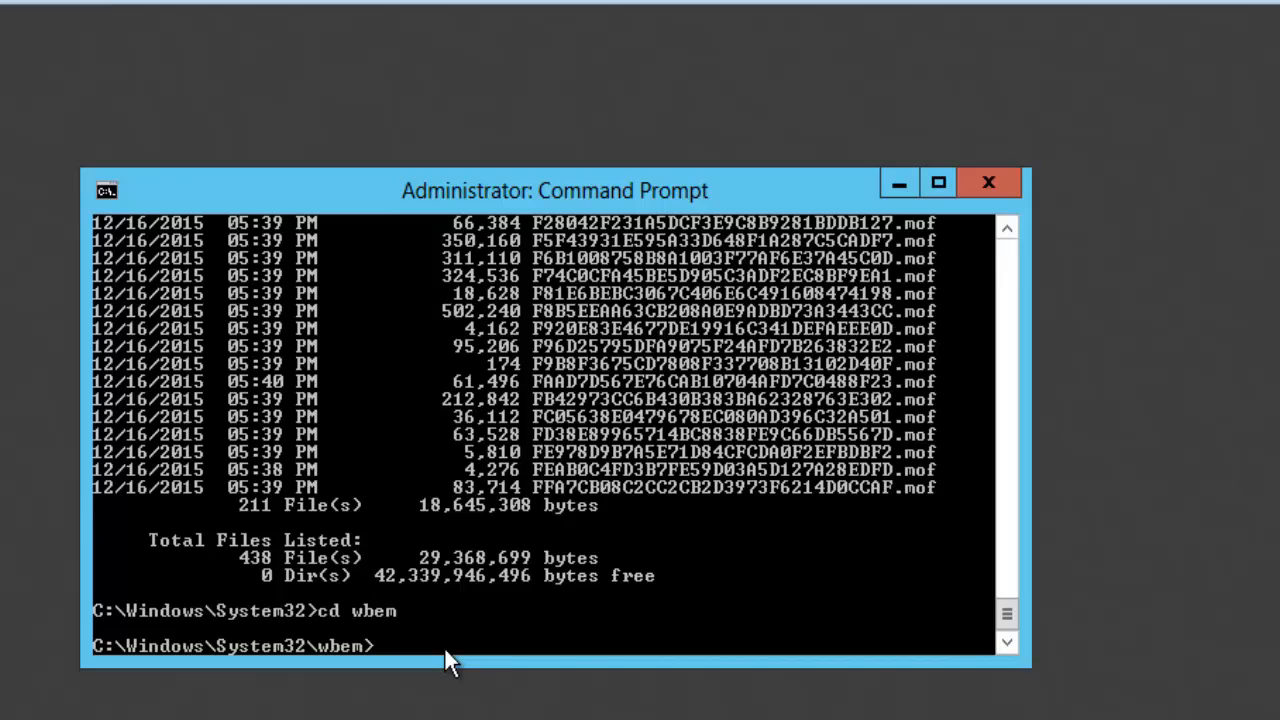
pyautogui.write('cd AutoRecover')
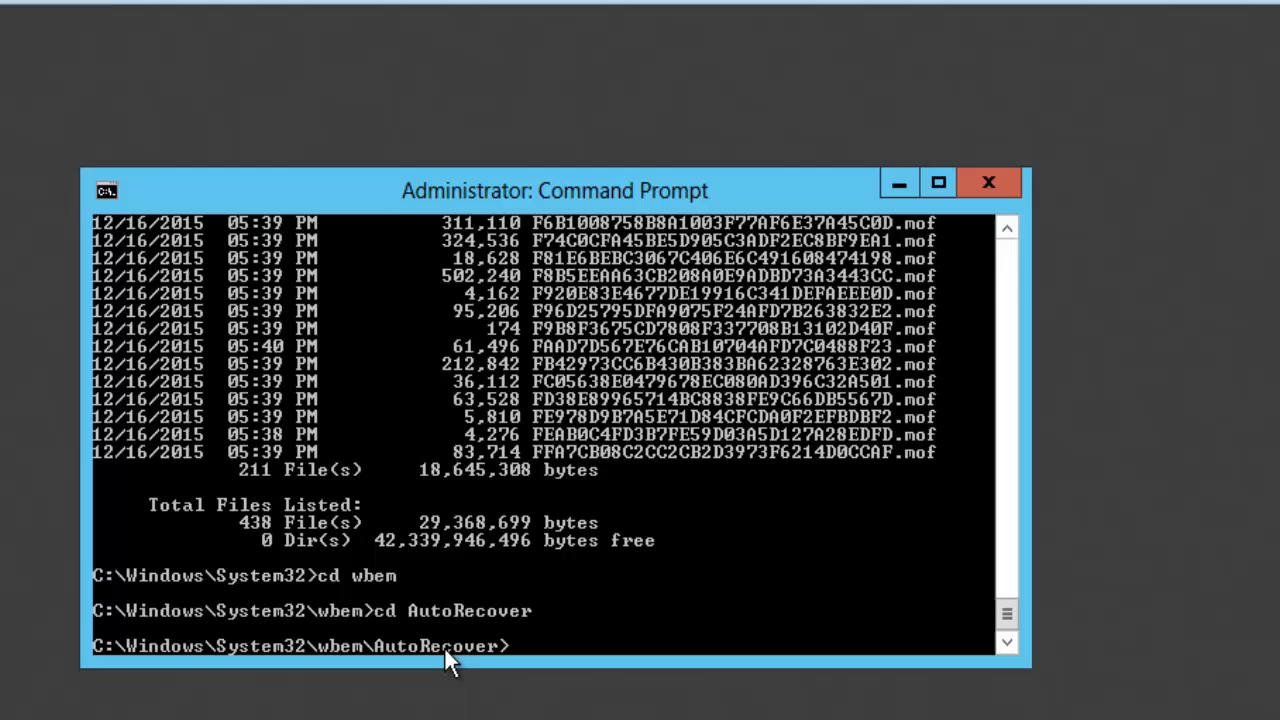
pyautogui.moveTo(596, 616)
pyautogui.write("for /f %s in ('dir /b *.mof *.mfl') do mofcomp %s")
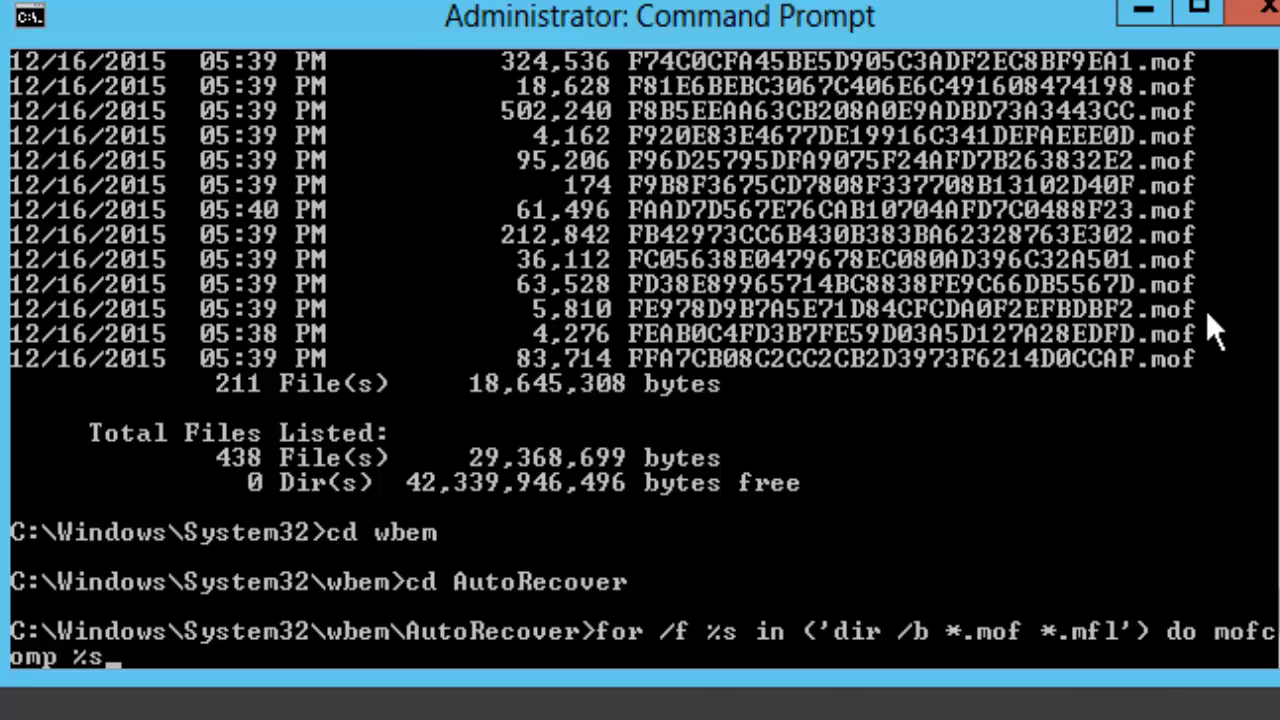
# Run the for /f loop that mofcomps every MOF and MFL file, then exit the prompt
pyautogui.click(1196, 16)
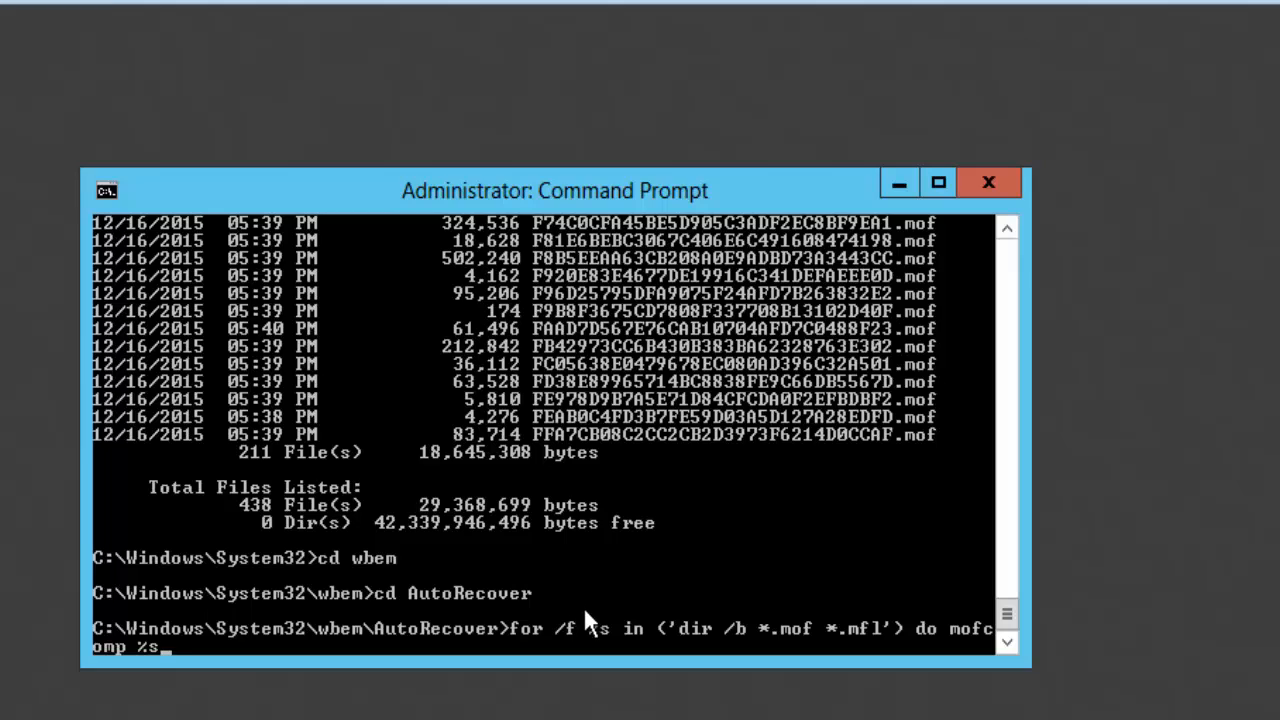
pyautogui.moveTo(952, 410)
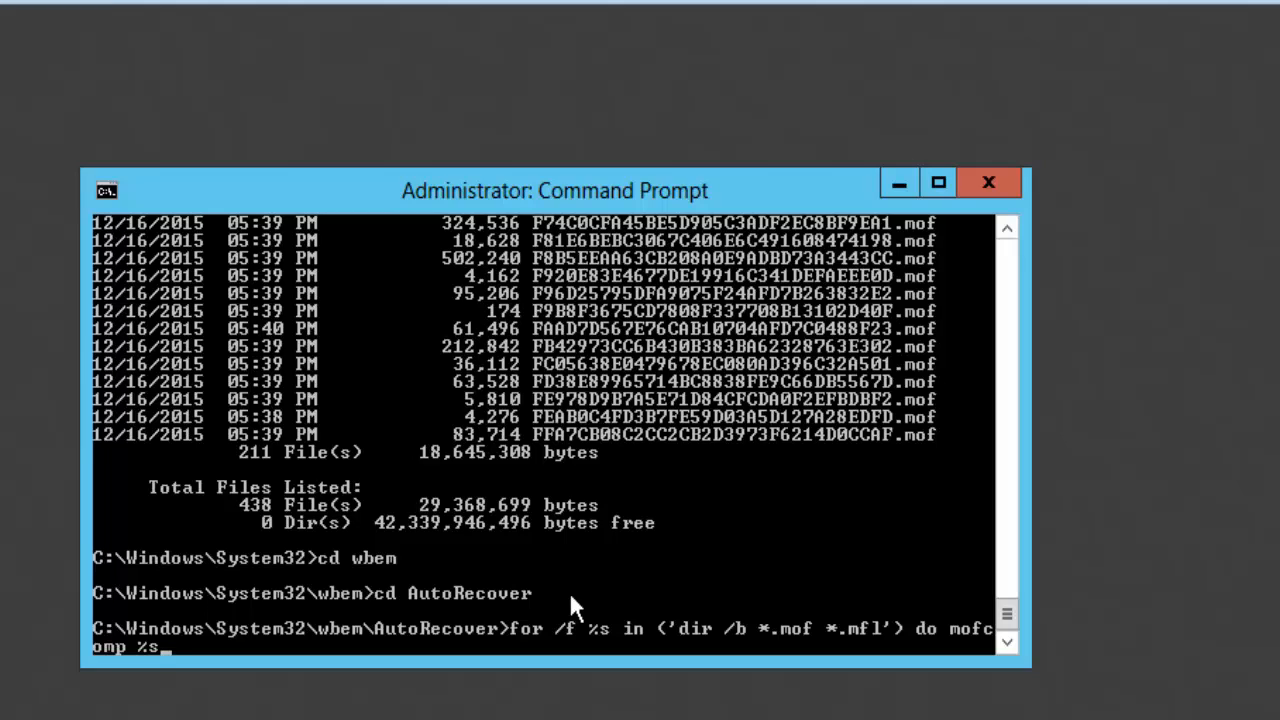
pyautogui.moveTo(590, 624)
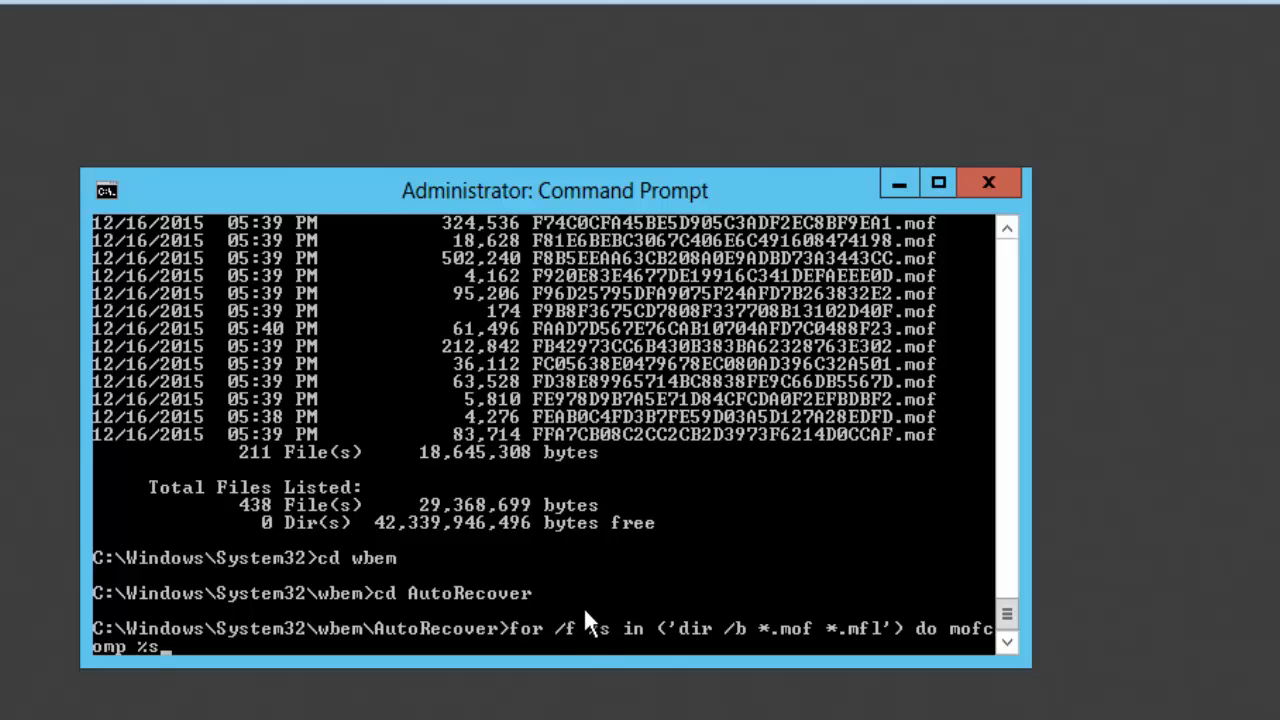
pyautogui.moveTo(950, 414)
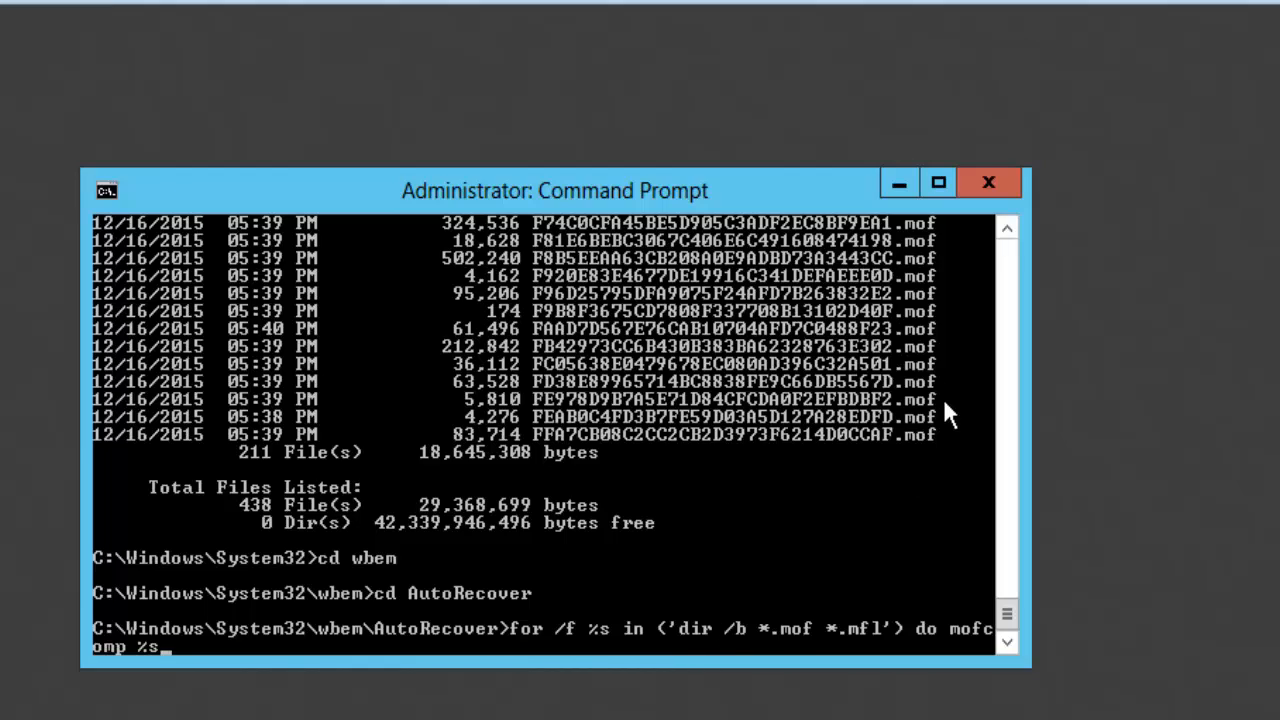
pyautogui.press('Enter')
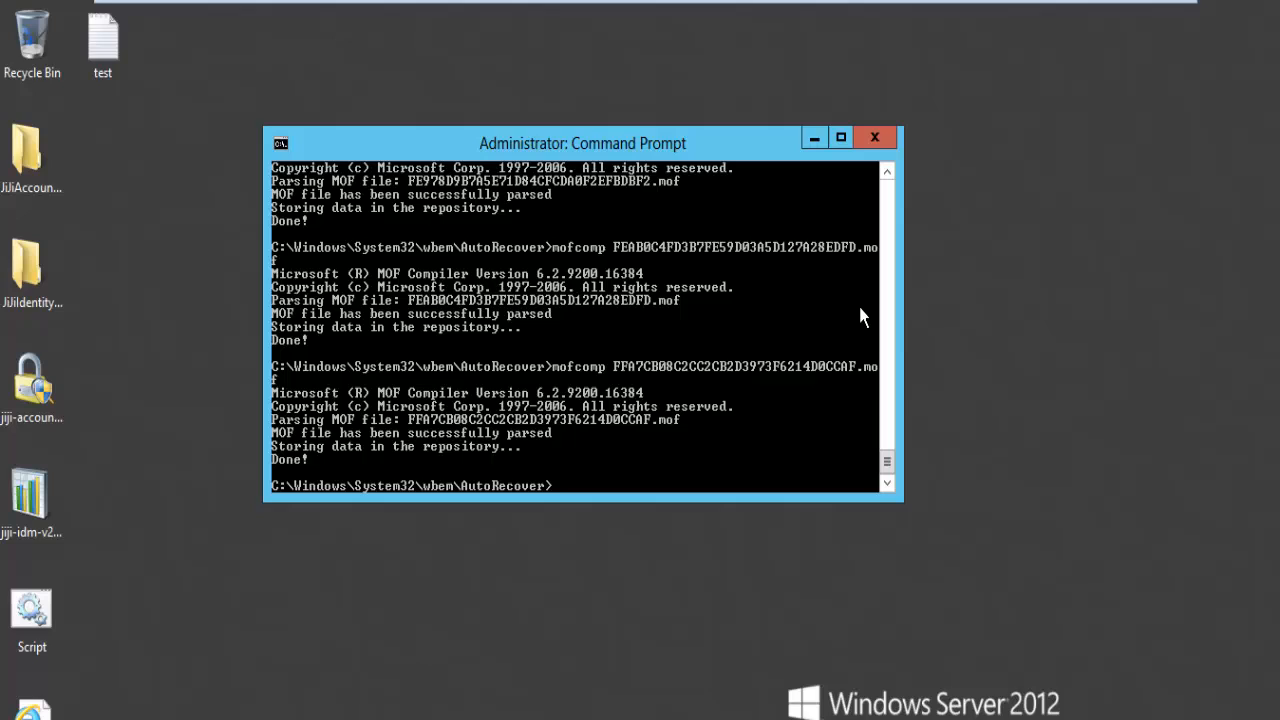
pyautogui.moveTo(600, 456)
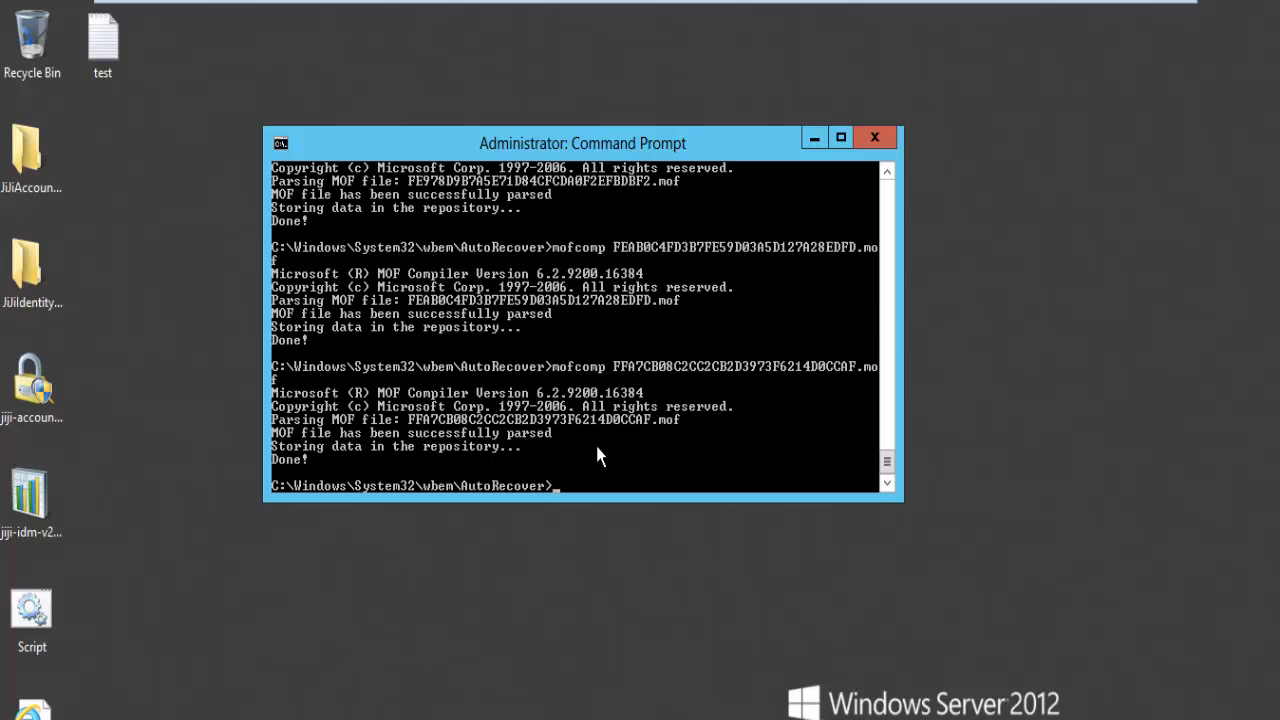
pyautogui.write('exit')
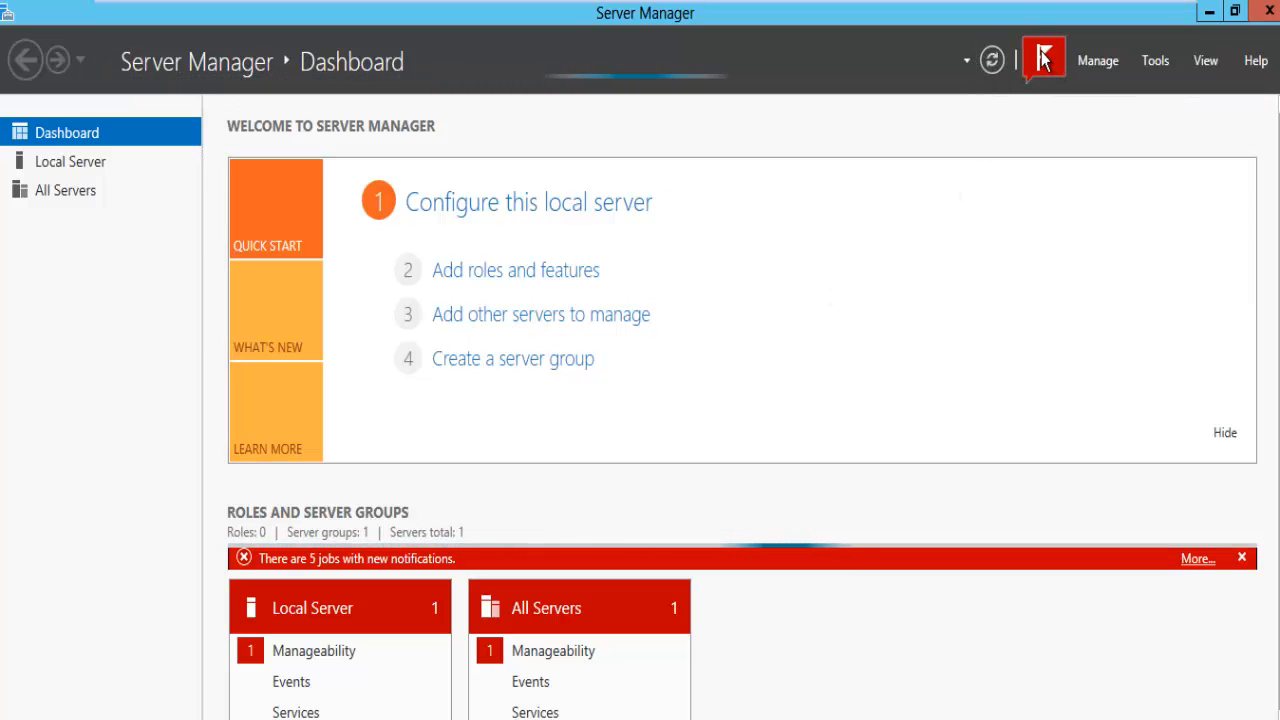
# Clear the Automatic Refresh failed notice so the servers refresh and roles appear healthy
pyautogui.click(1044, 60)
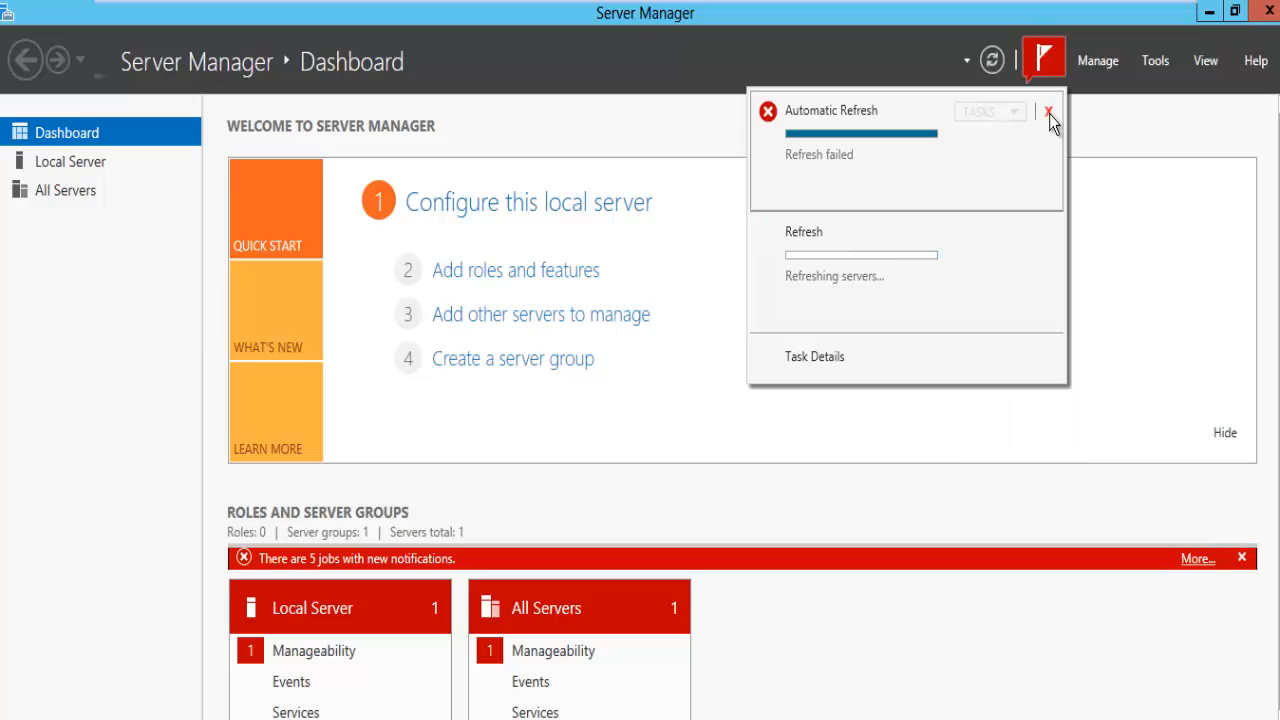
pyautogui.click(1046, 110)
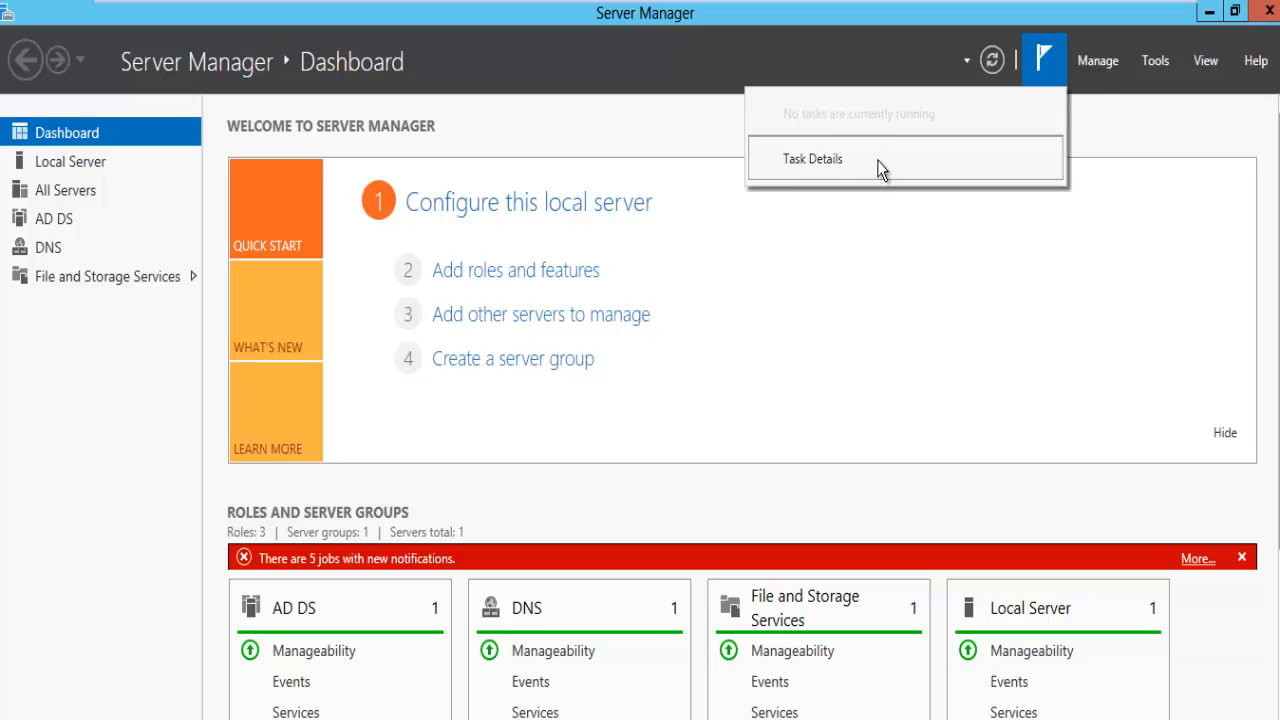
pyautogui.click(1104, 60)
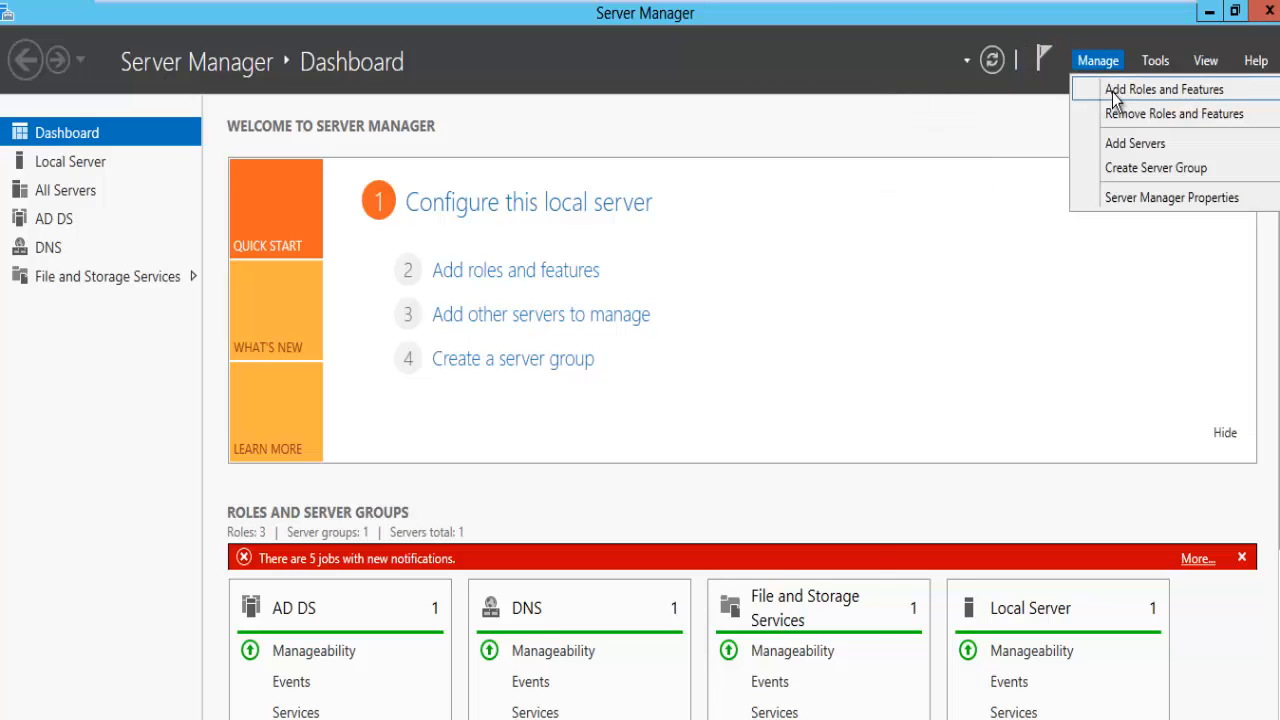
pyautogui.click(1148, 88)
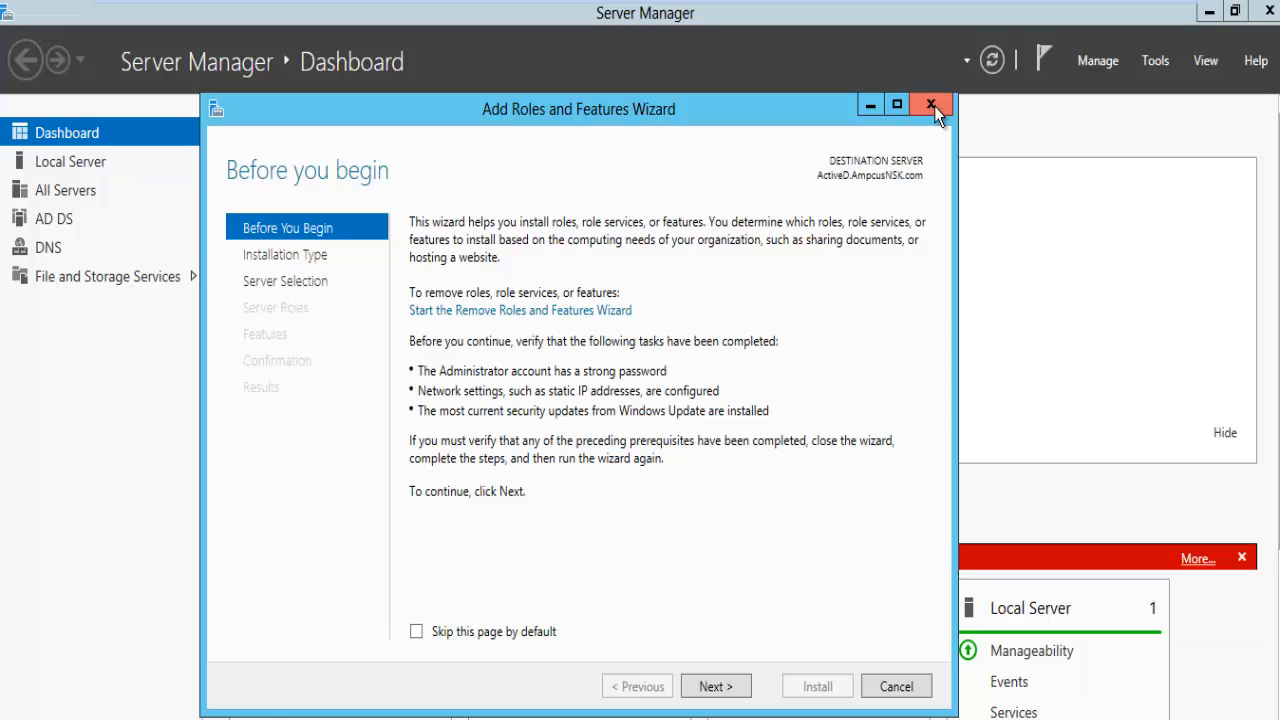
pyautogui.click(930, 104)
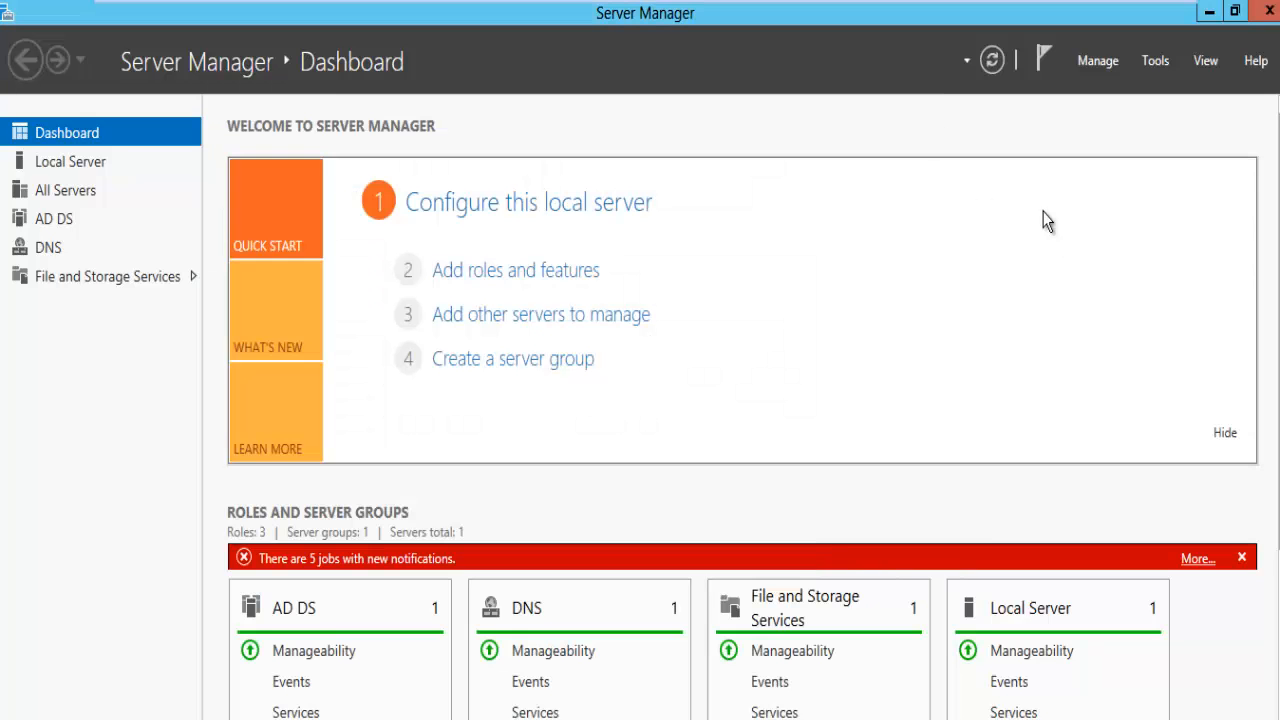